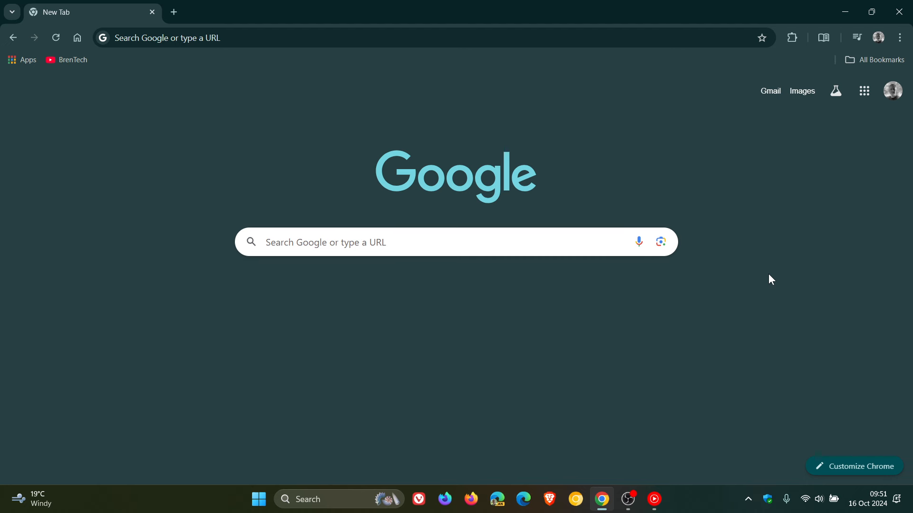
pyautogui.moveTo(866, 362)
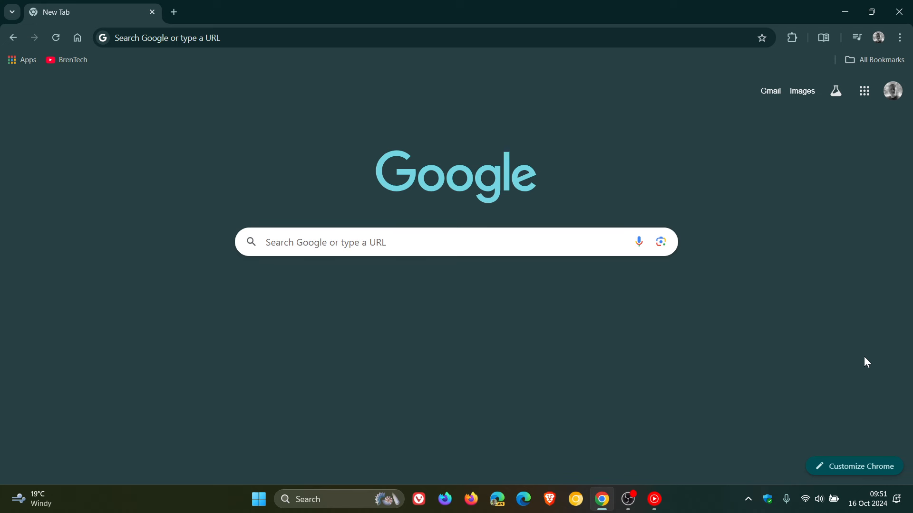
pyautogui.moveTo(800, 349)
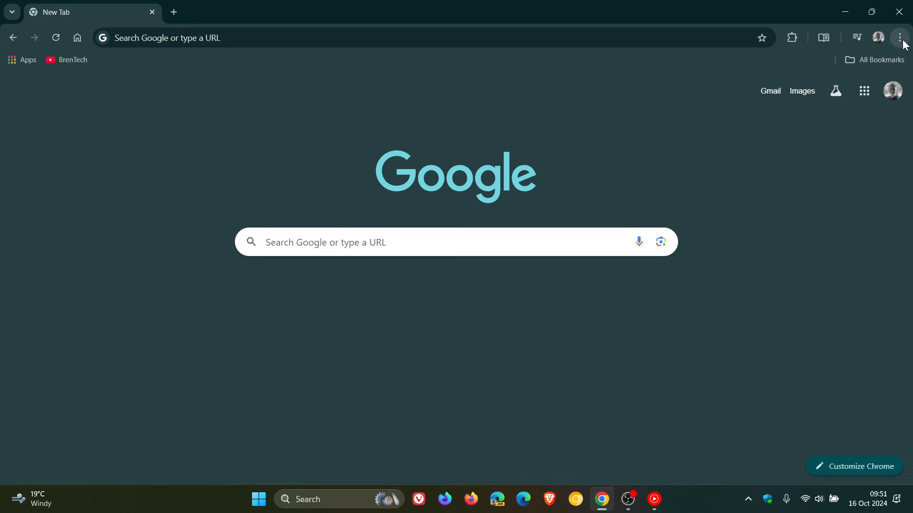
# Step: Open Chrome's three-dot main menu from the new tab page
pyautogui.click(900, 37)
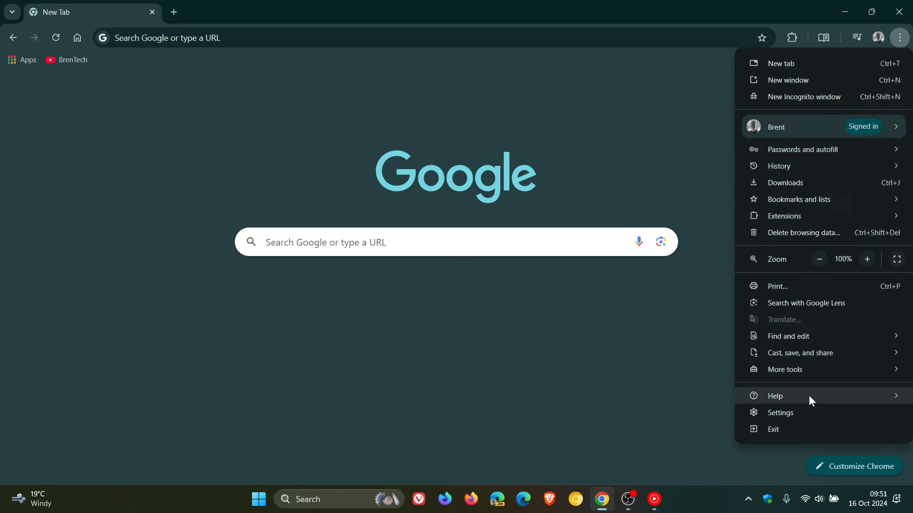
# Step: Go to Help > About Google Chrome to confirm version 130.0.6723.59 is up to date
pyautogui.click(775, 396)
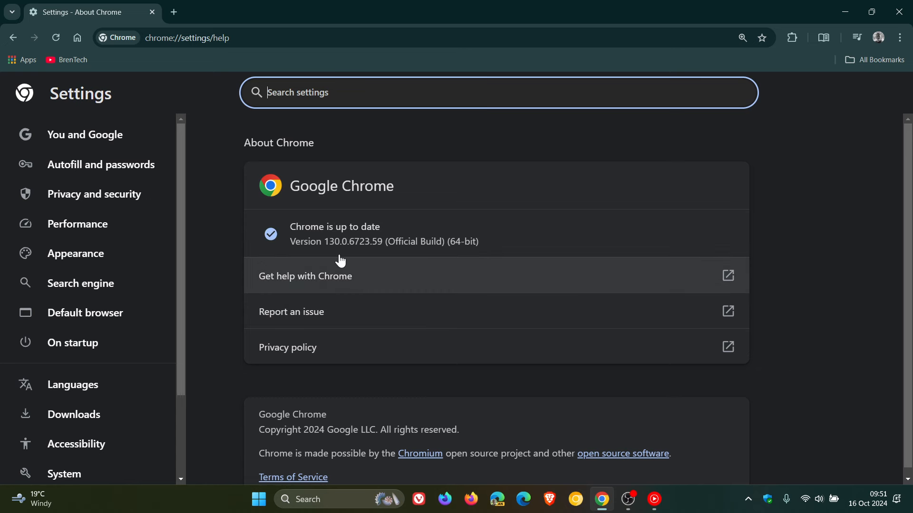
pyautogui.moveTo(362, 258)
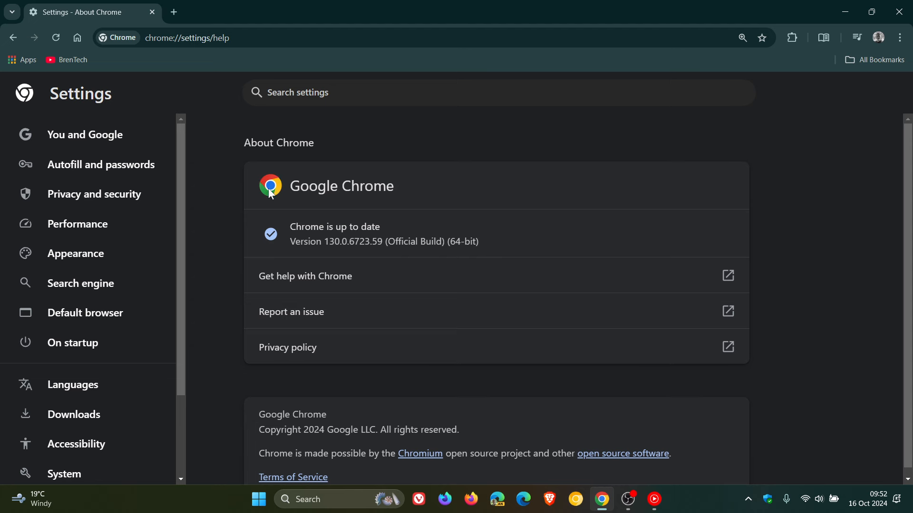
pyautogui.moveTo(664, 187)
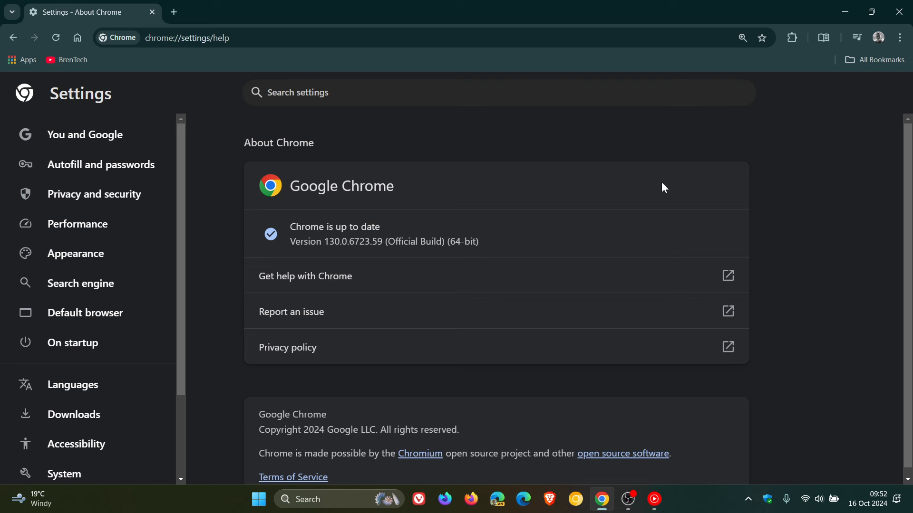
pyautogui.moveTo(102, 37)
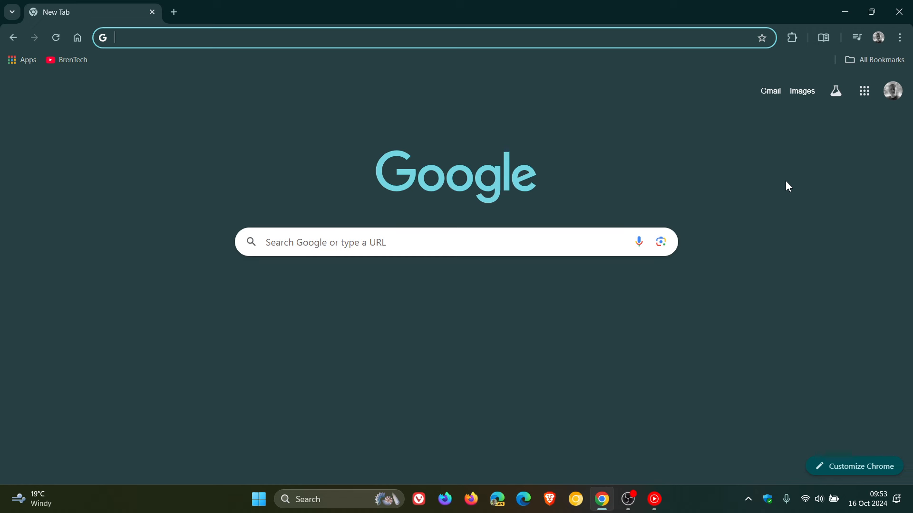
pyautogui.moveTo(22, 38)
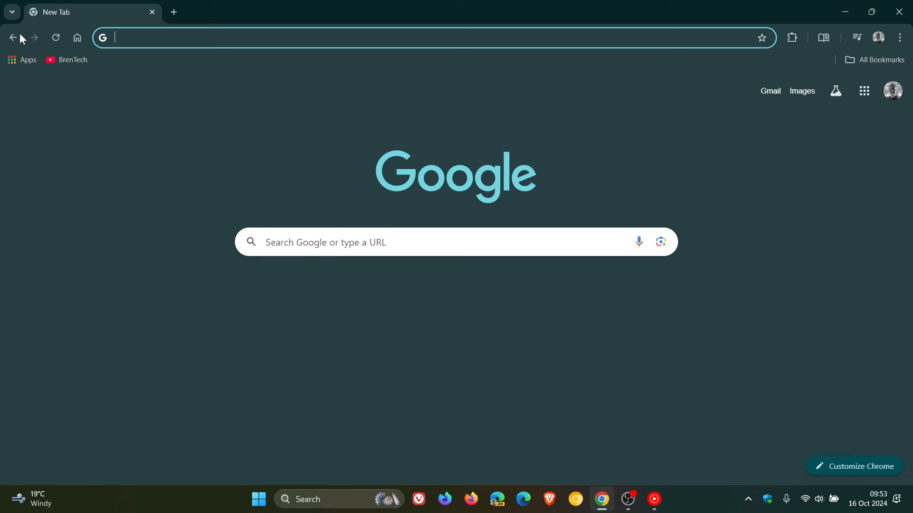
# Step: Open the tab search dropdown listing open and recently closed tabs
pyautogui.click(12, 12)
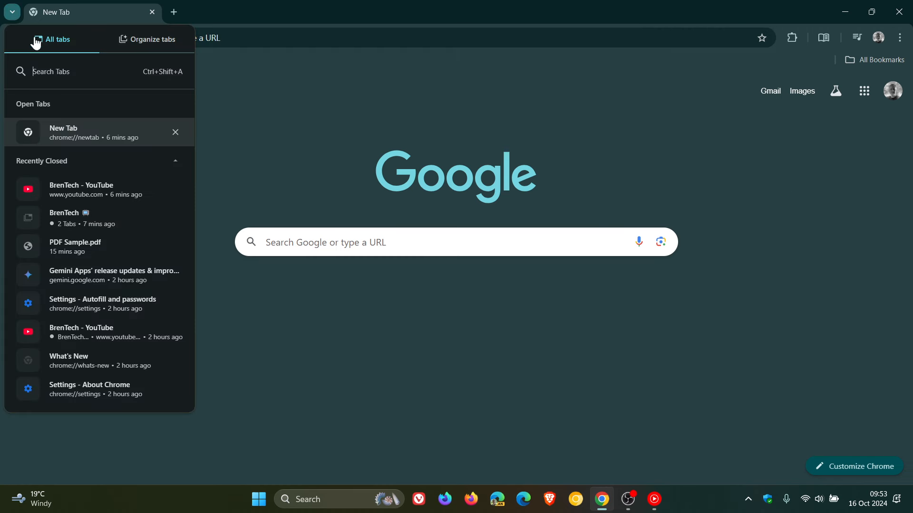
pyautogui.moveTo(68, 49)
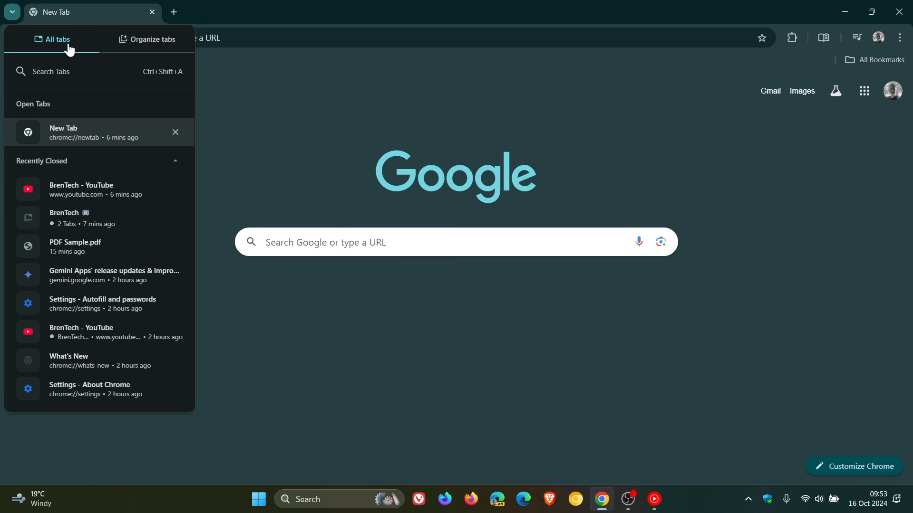
pyautogui.moveTo(48, 71)
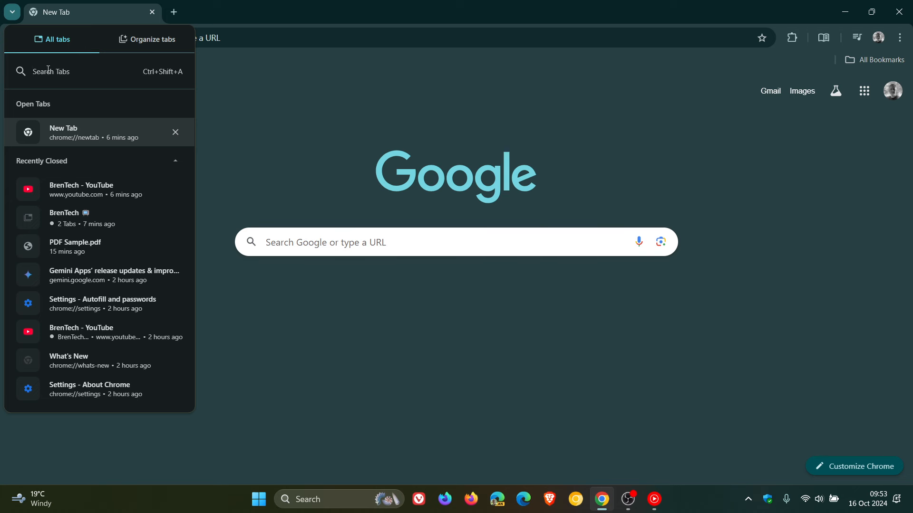
pyautogui.moveTo(80, 166)
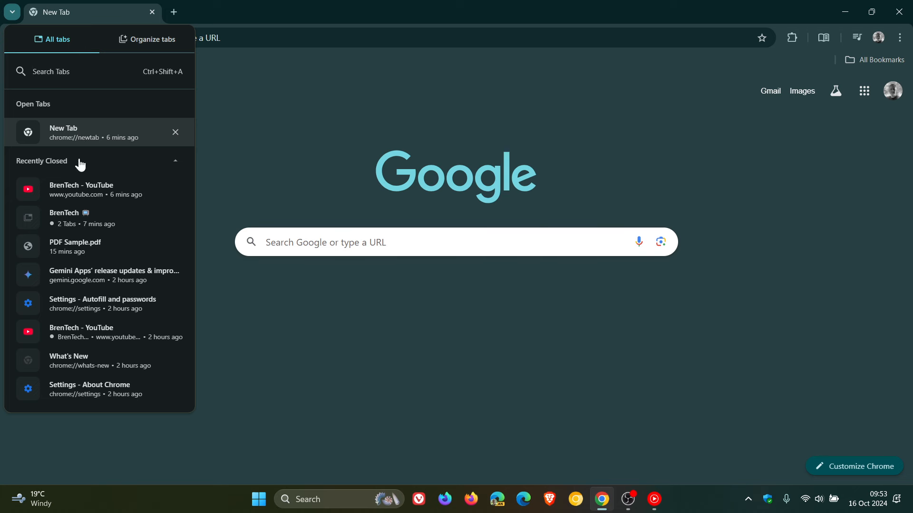
pyautogui.moveTo(180, 210)
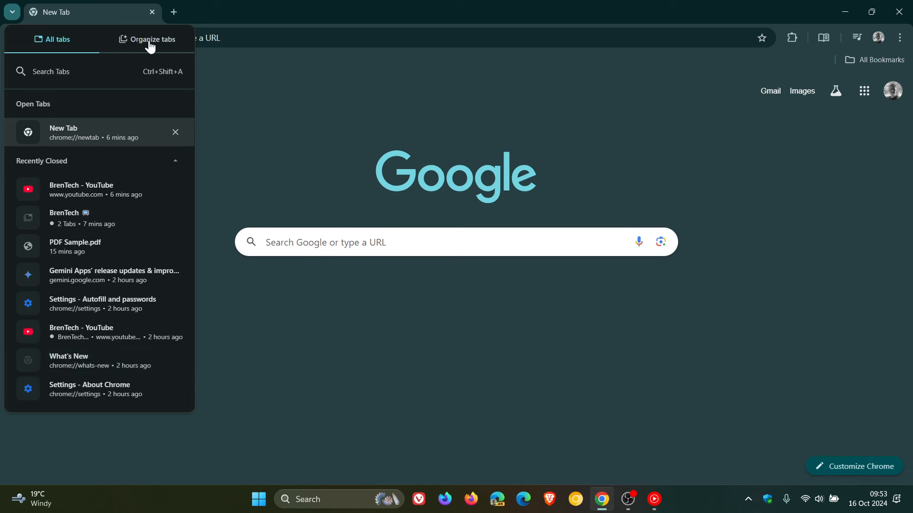
# Step: Review the Organize tabs suggestions section, then dismiss the tab panel
pyautogui.click(152, 39)
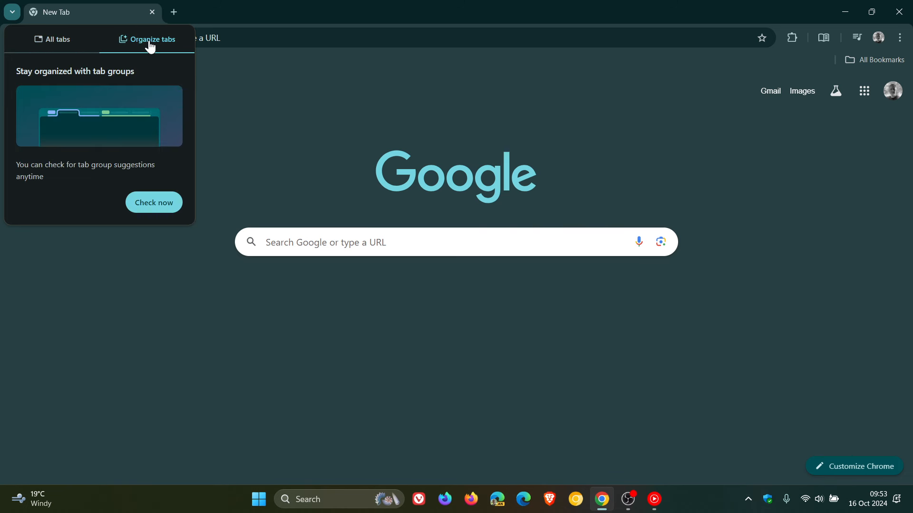
pyautogui.moveTo(128, 89)
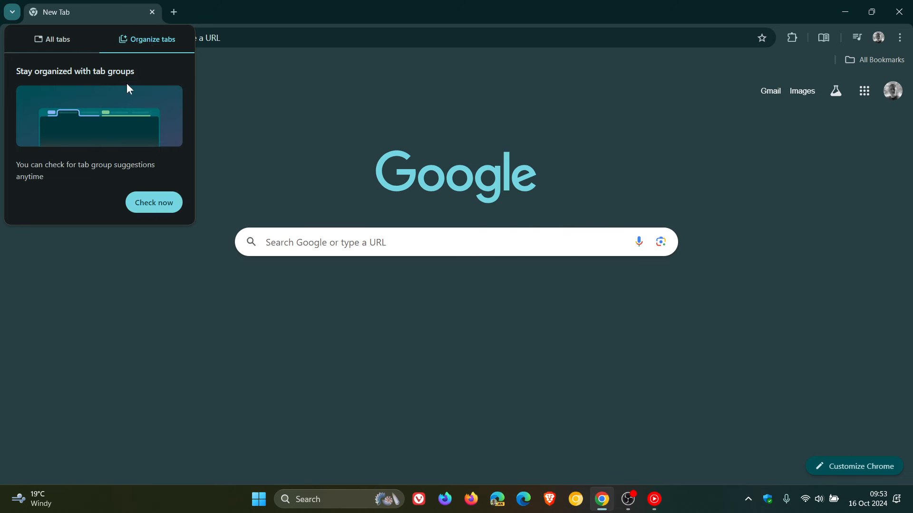
pyautogui.moveTo(123, 141)
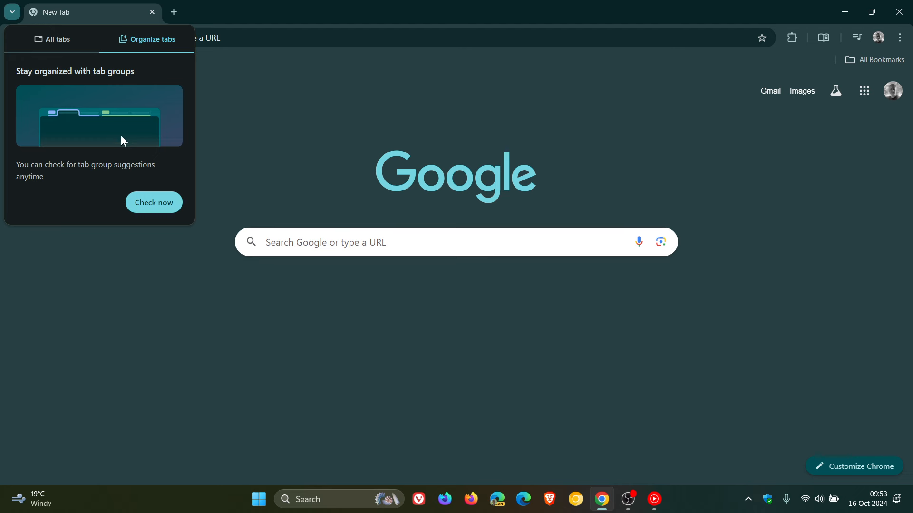
pyautogui.moveTo(221, 123)
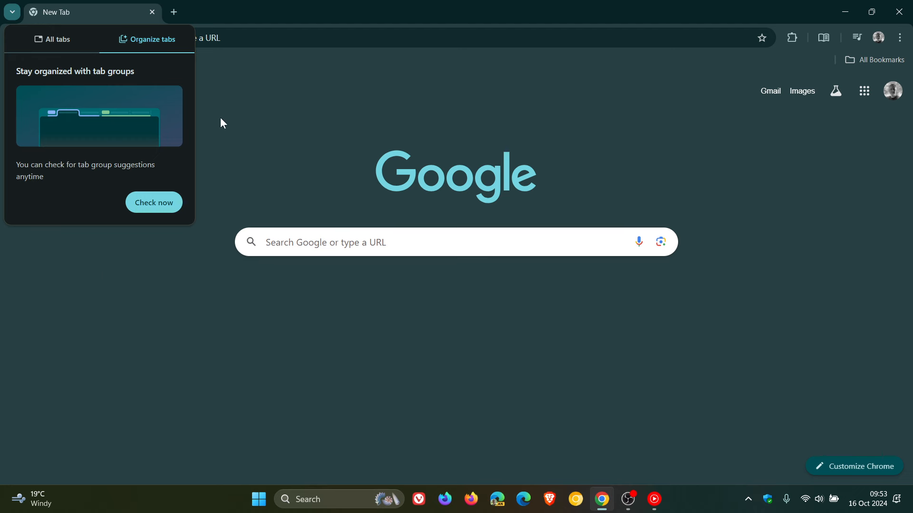
pyautogui.moveTo(115, 136)
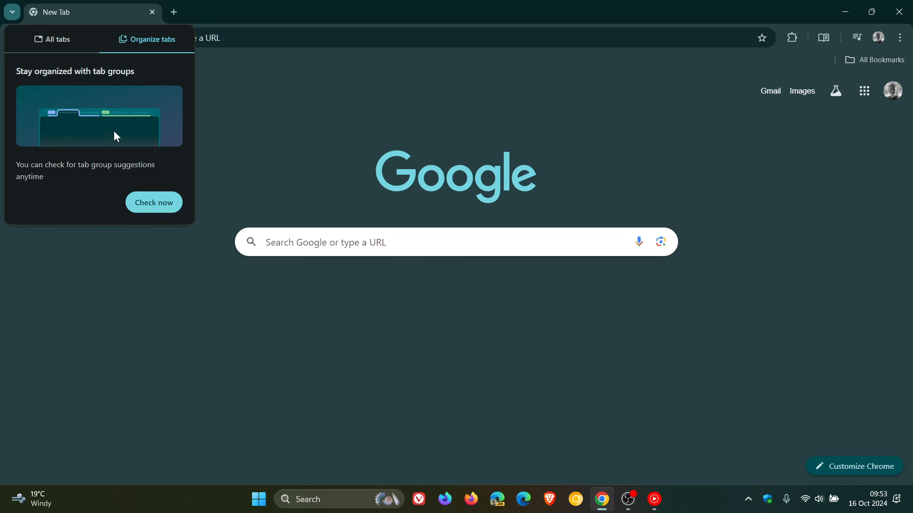
pyautogui.moveTo(57, 115)
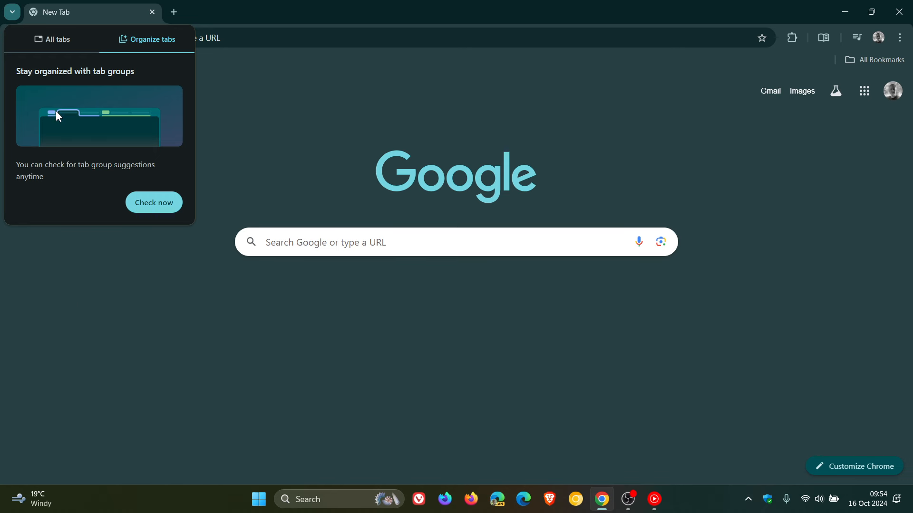
pyautogui.moveTo(150, 99)
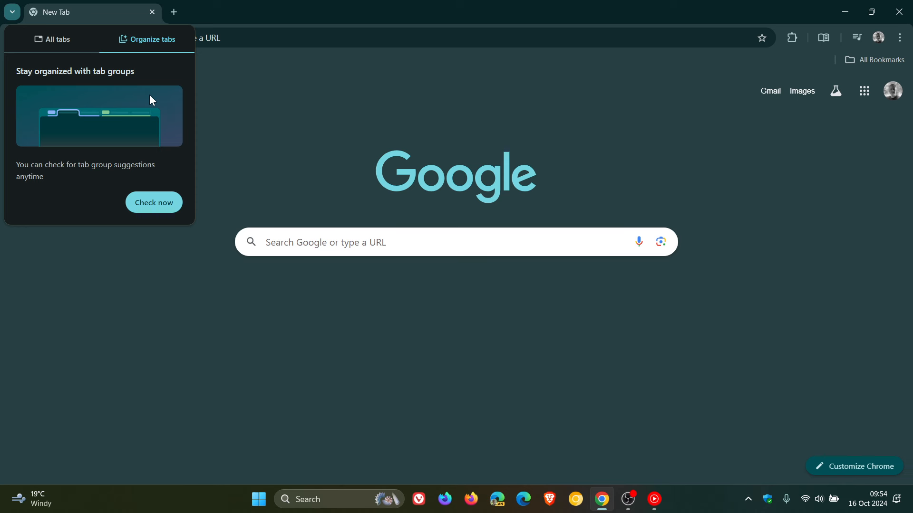
pyautogui.click(343, 115)
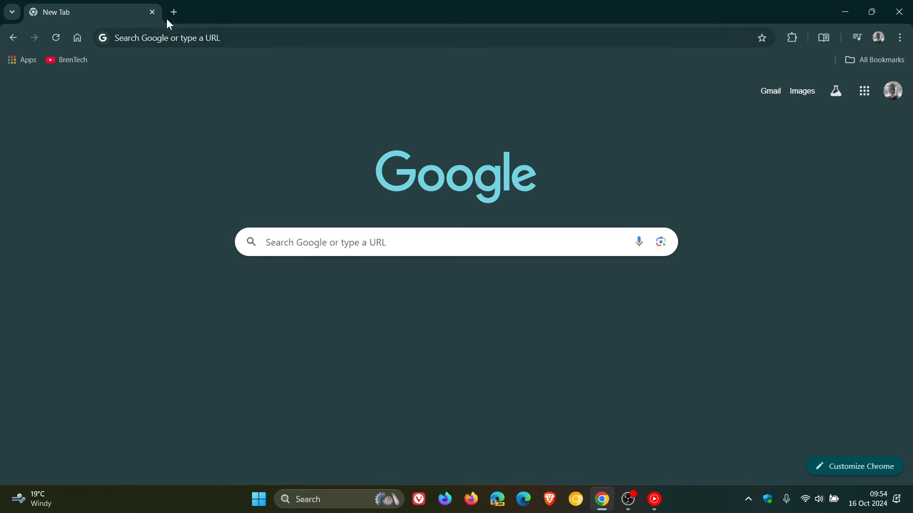
# Step: Open the BrenTech YouTube bookmarks in new tabs and reopen the tab organizing panel
pyautogui.click(173, 11)
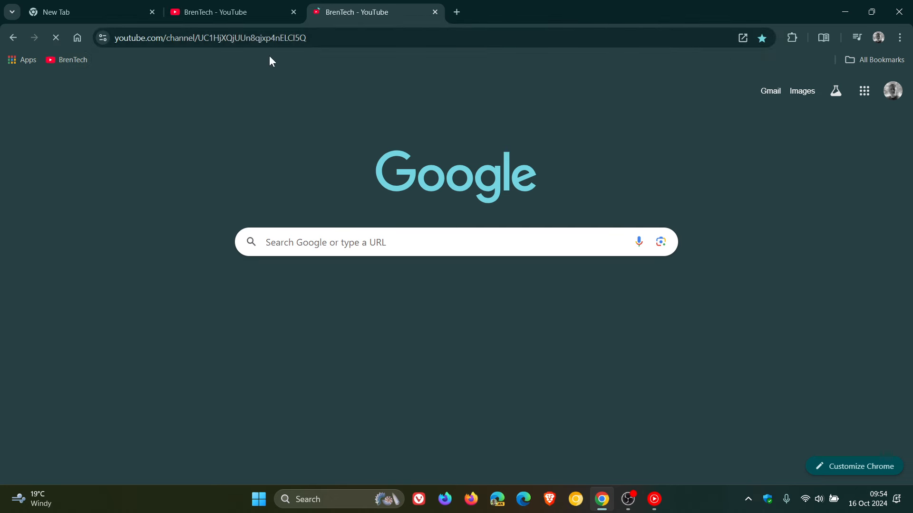
pyautogui.click(227, 11)
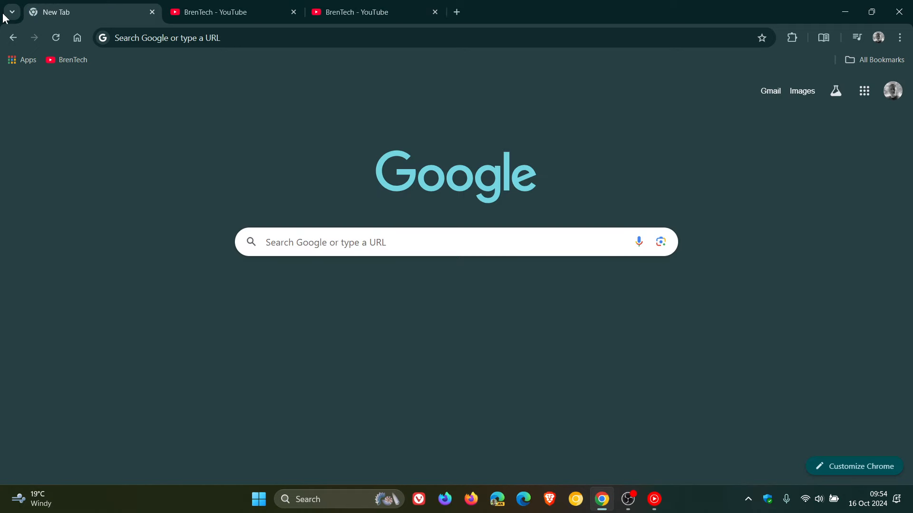
pyautogui.click(11, 11)
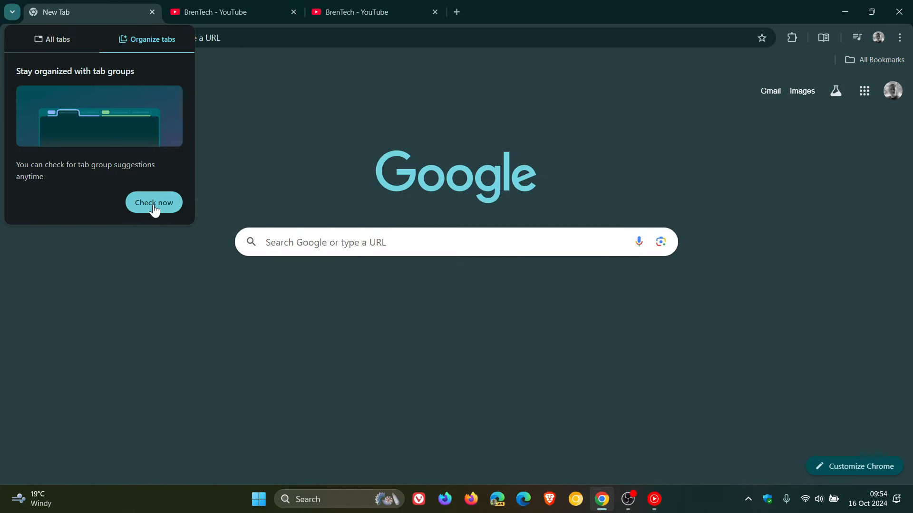
# Step: Run Check now to get a suggested BrenTech group of both YouTube tabs
pyautogui.click(154, 203)
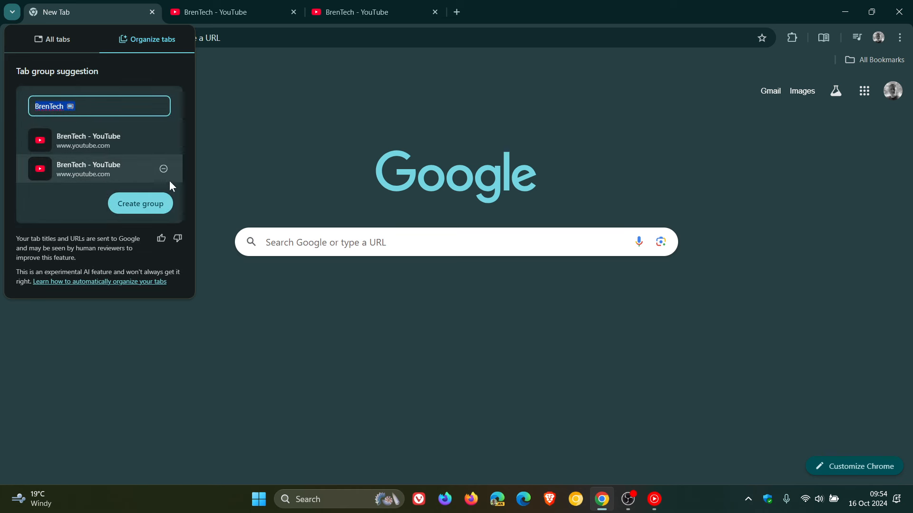
pyautogui.moveTo(86, 223)
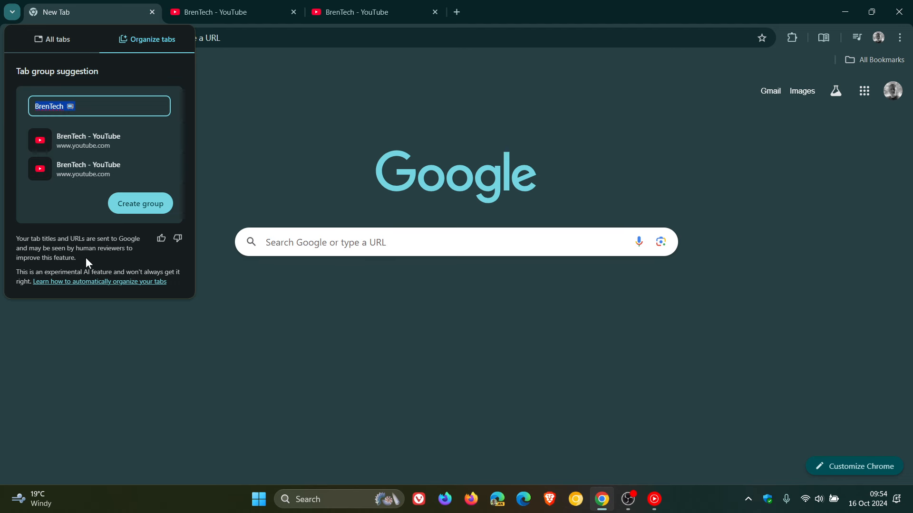
pyautogui.moveTo(121, 259)
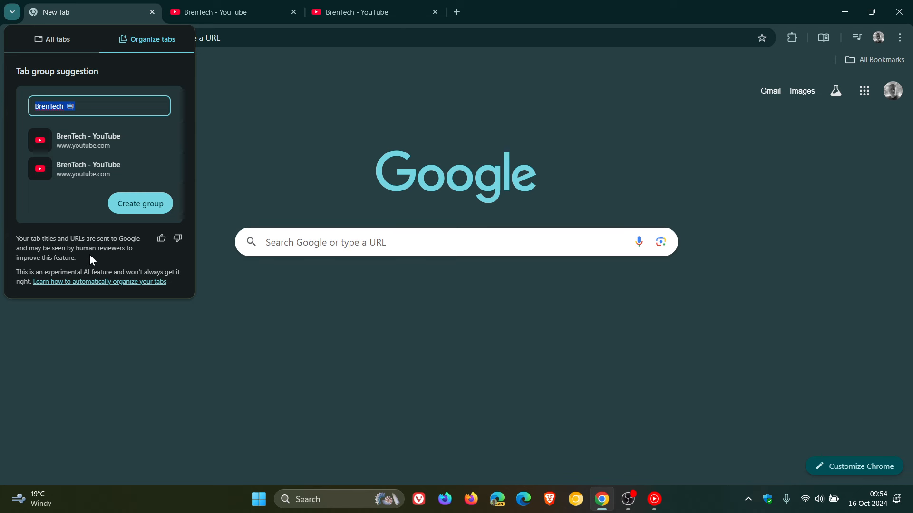
pyautogui.moveTo(103, 274)
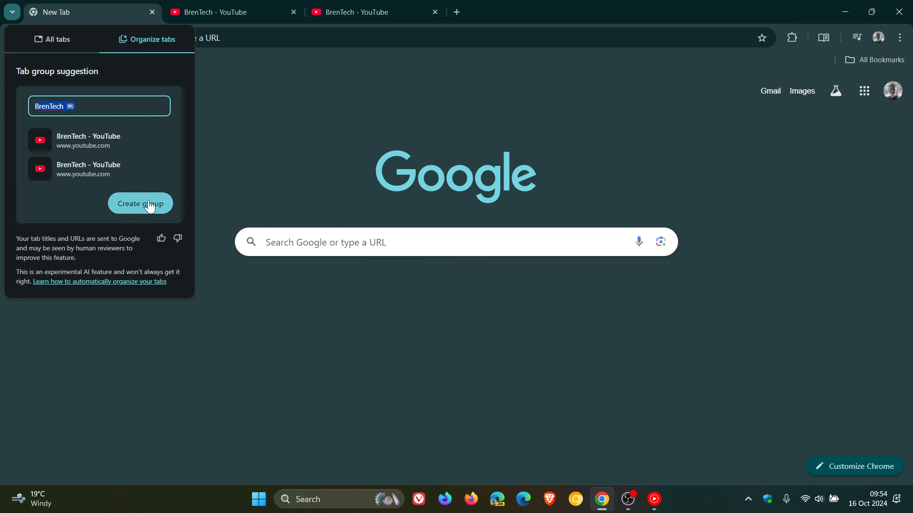
# Step: Create the suggested BrenTech group, then bring up a YouTube tab's right-click options
pyautogui.click(140, 203)
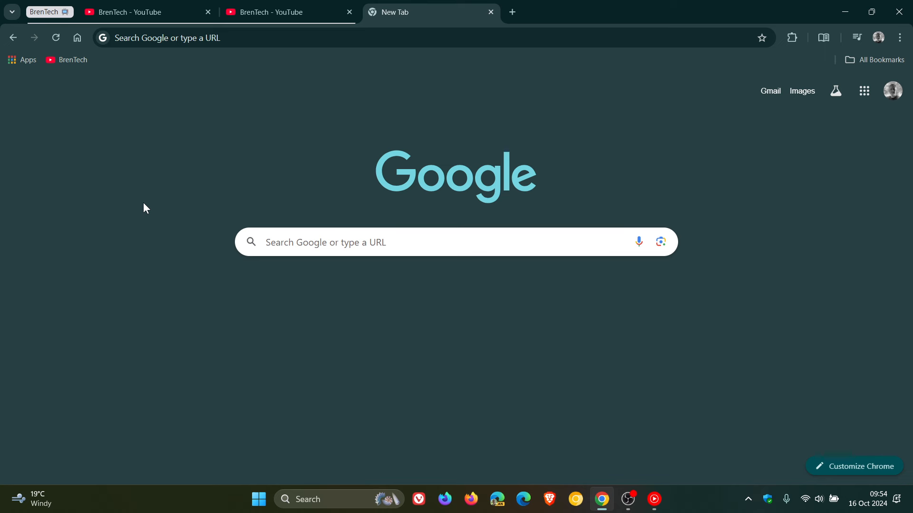
pyautogui.moveTo(46, 12)
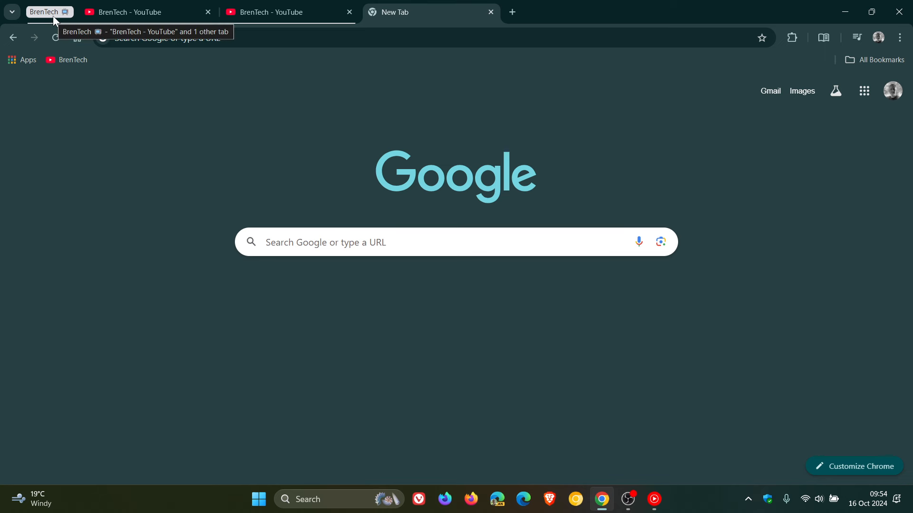
pyautogui.click(44, 11)
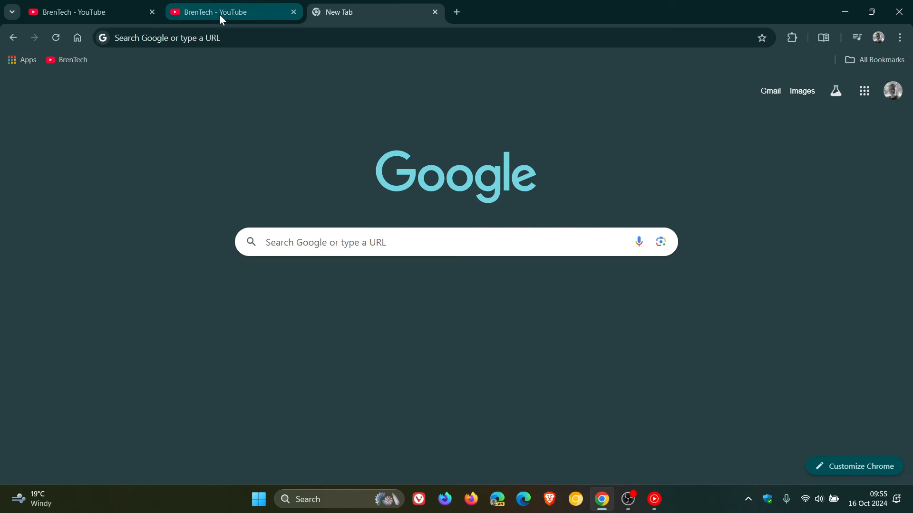
pyautogui.rightClick(222, 11)
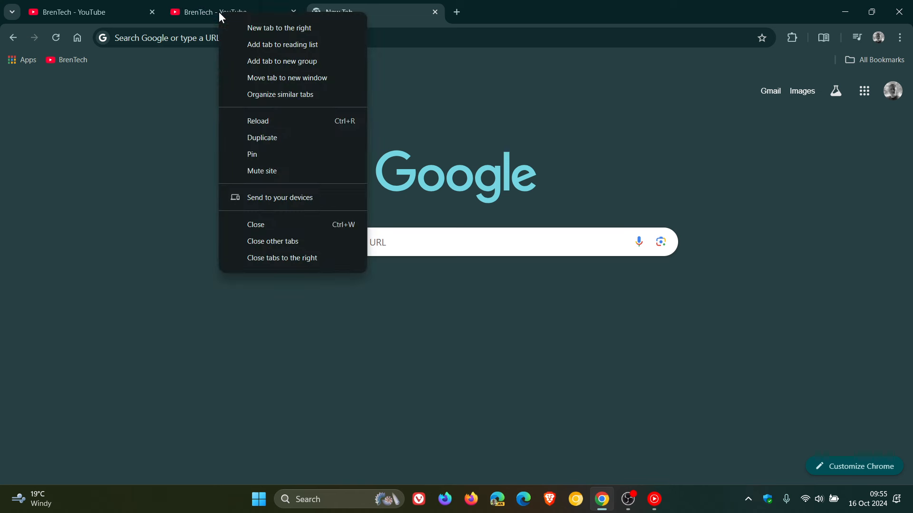
pyautogui.moveTo(279, 94)
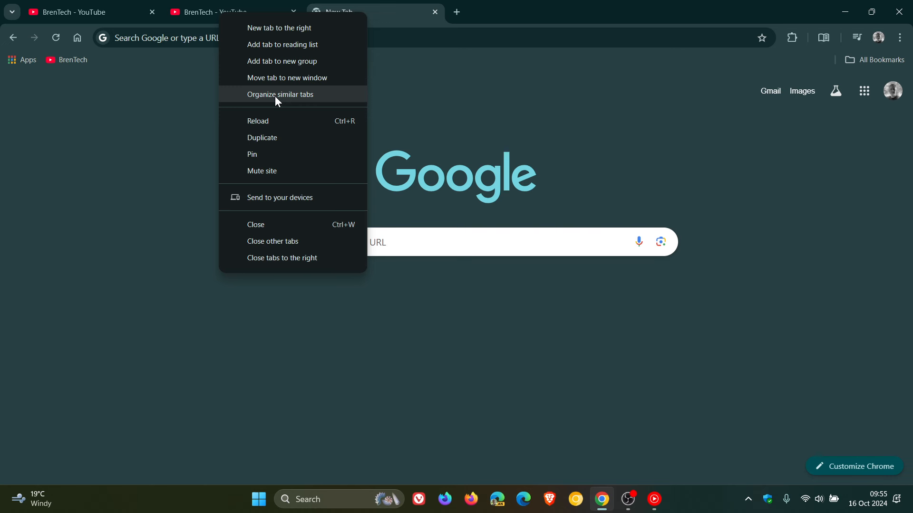
pyautogui.moveTo(292, 98)
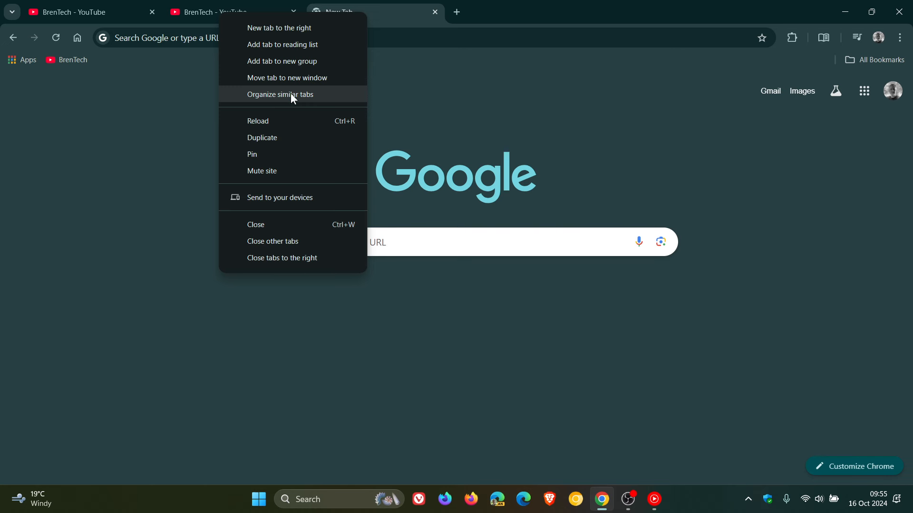
# Step: Use Organize similar tabs to recreate the BrenTech group, then close the group
pyautogui.click(280, 94)
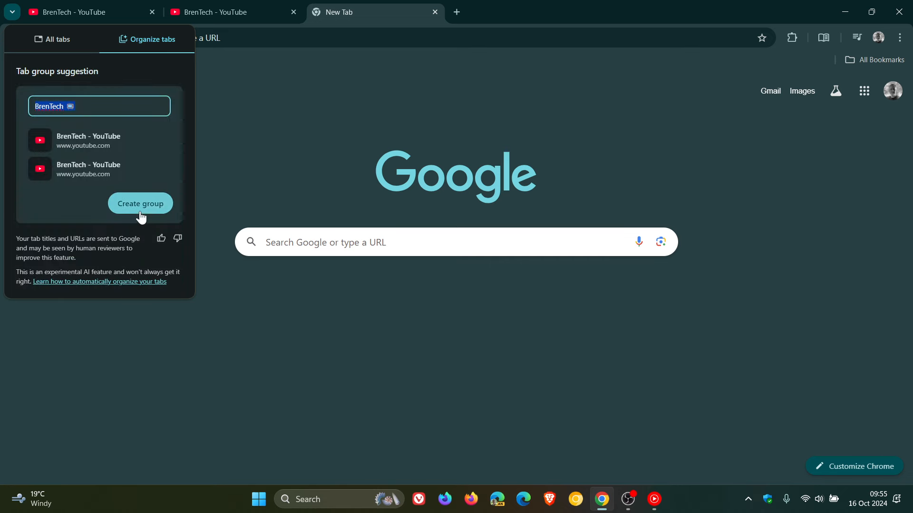
pyautogui.click(140, 203)
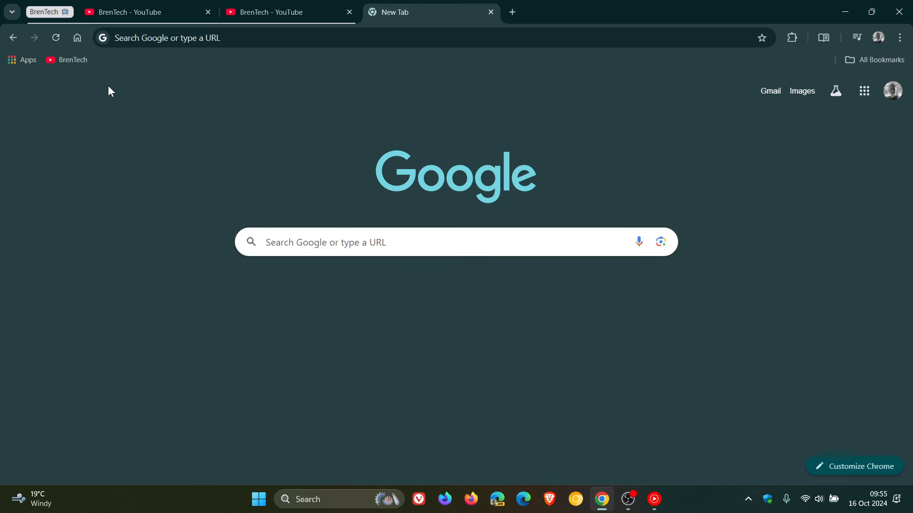
pyautogui.click(44, 12)
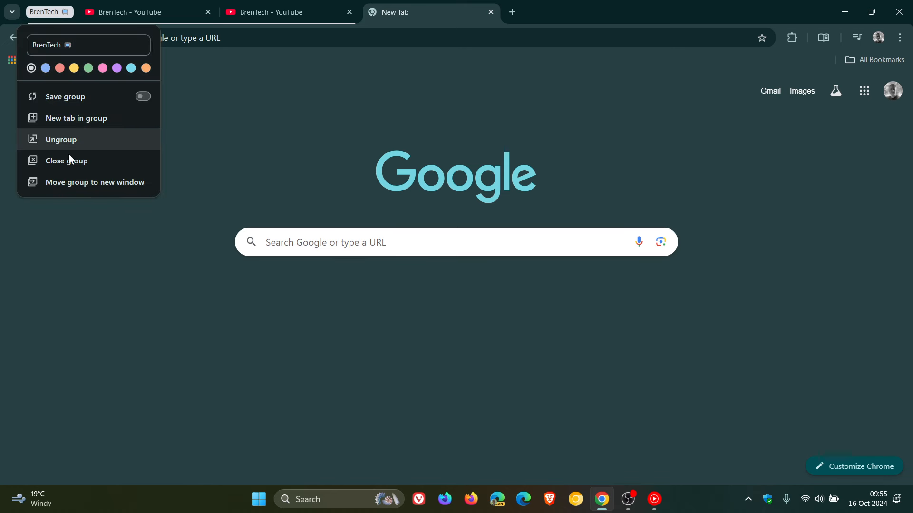
pyautogui.moveTo(69, 164)
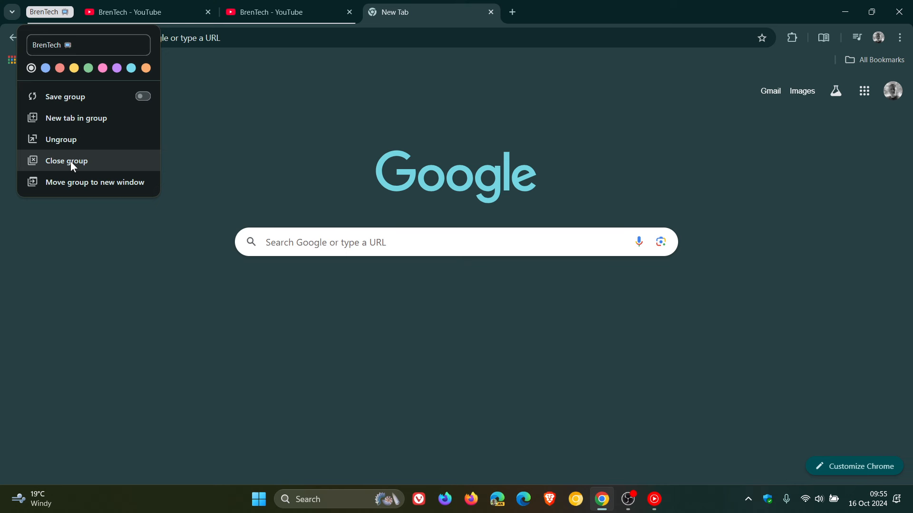
pyautogui.click(66, 160)
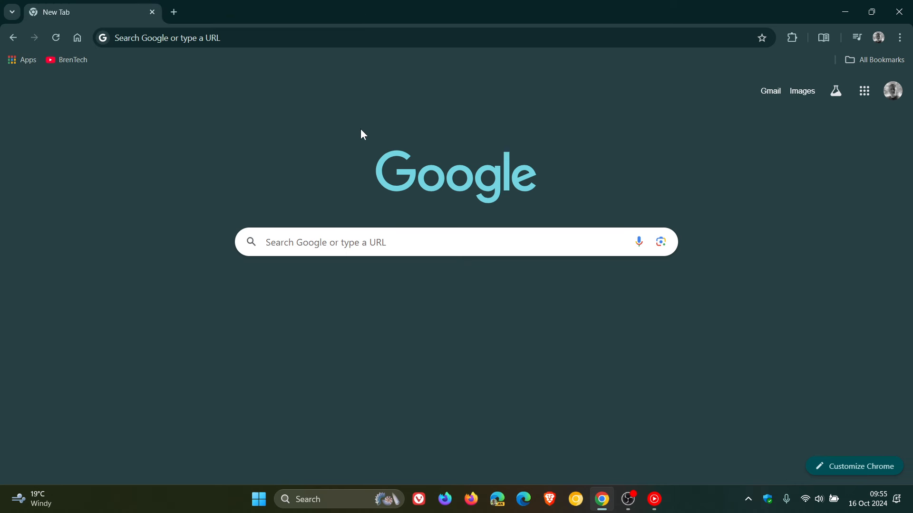
pyautogui.moveTo(510, 132)
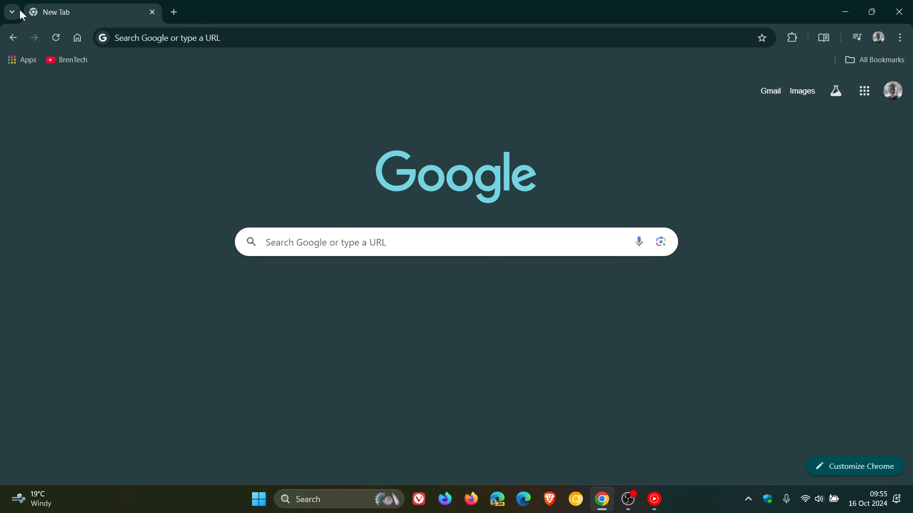
# Step: Check All tabs shows the closed BrenTech group, then bring up the Windows Start menu
pyautogui.click(11, 12)
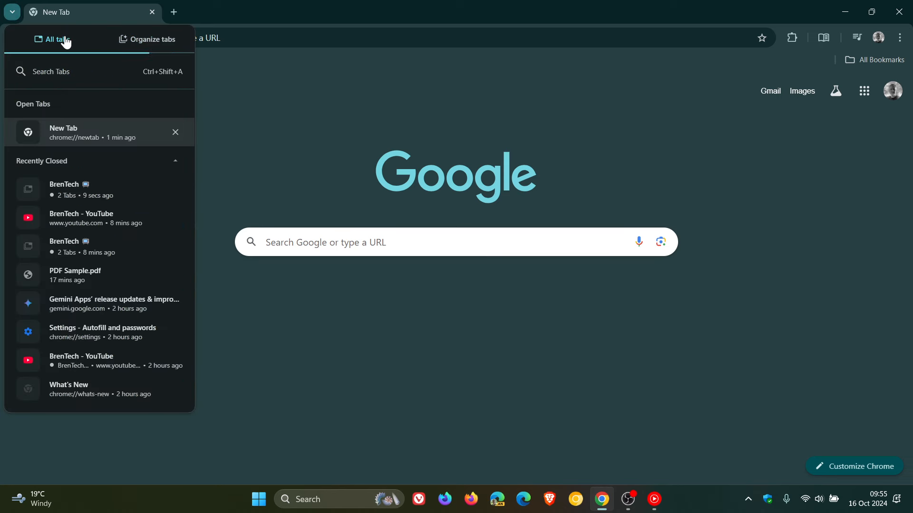
pyautogui.click(710, 154)
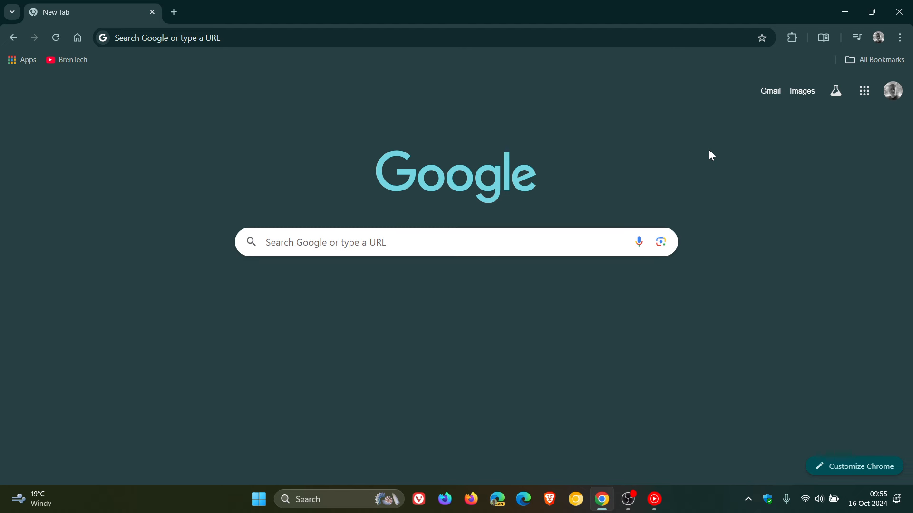
pyautogui.moveTo(336, 371)
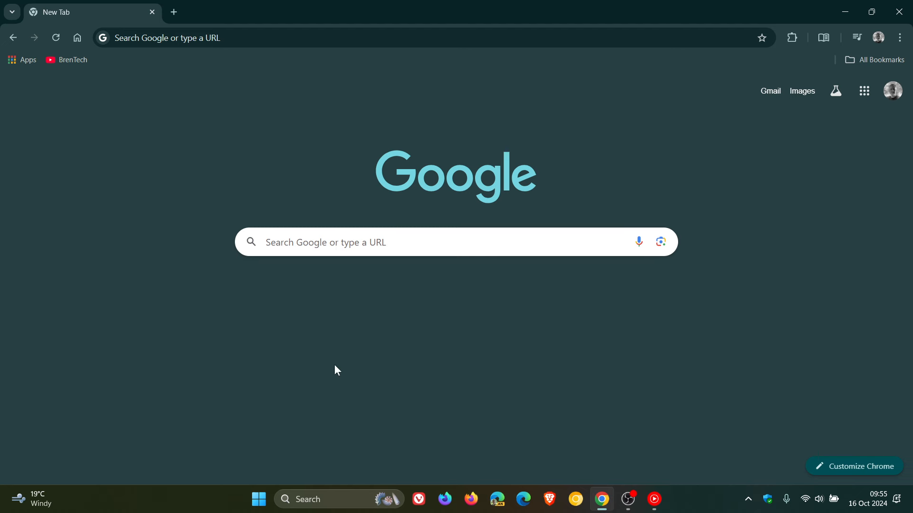
pyautogui.click(258, 499)
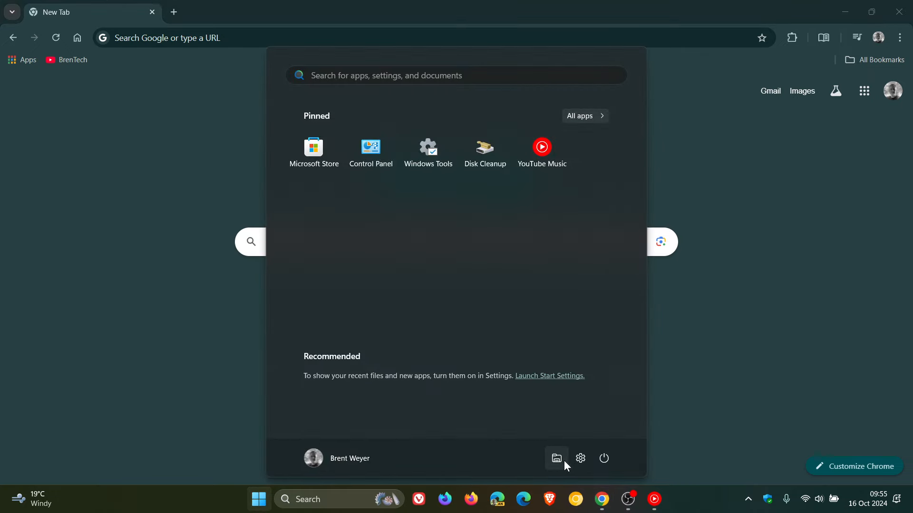
# Step: In File Explorer's OneDrive Documents folder, show large icons and select PDF Sample
pyautogui.click(556, 458)
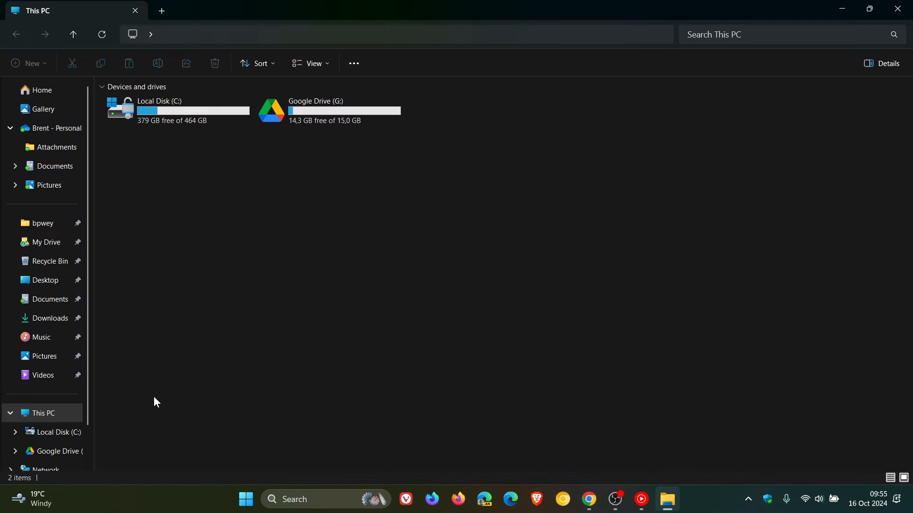
pyautogui.click(55, 165)
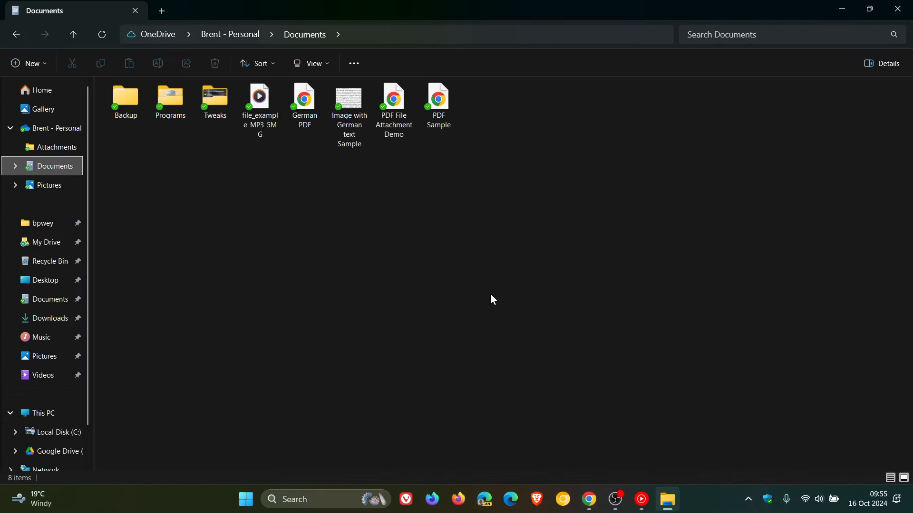
pyautogui.moveTo(521, 151)
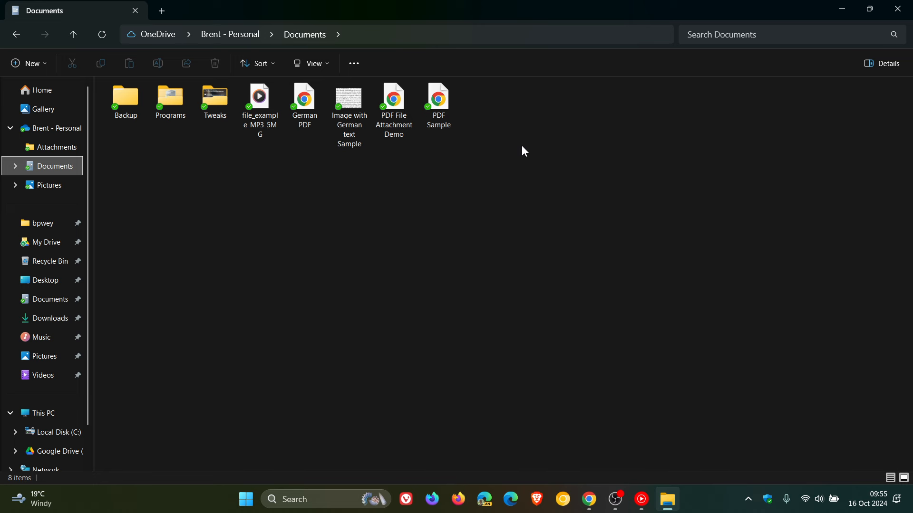
pyautogui.click(393, 102)
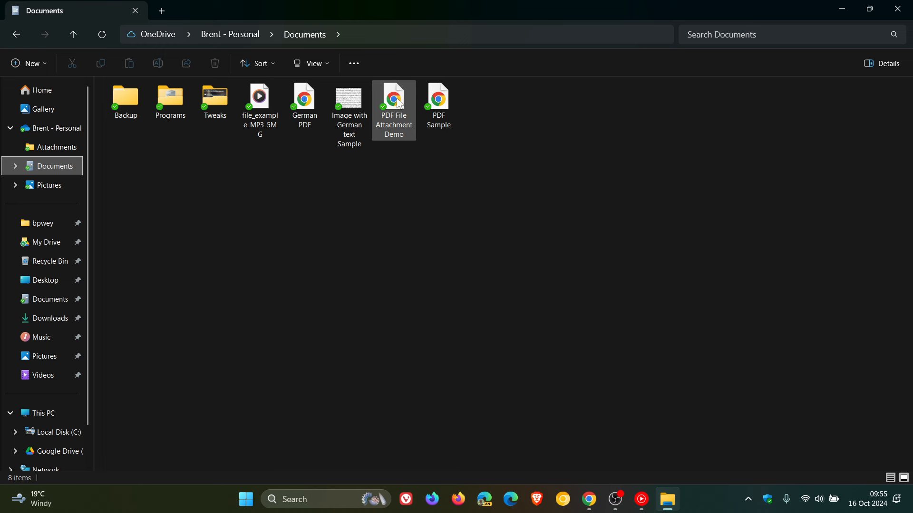
pyautogui.moveTo(437, 98)
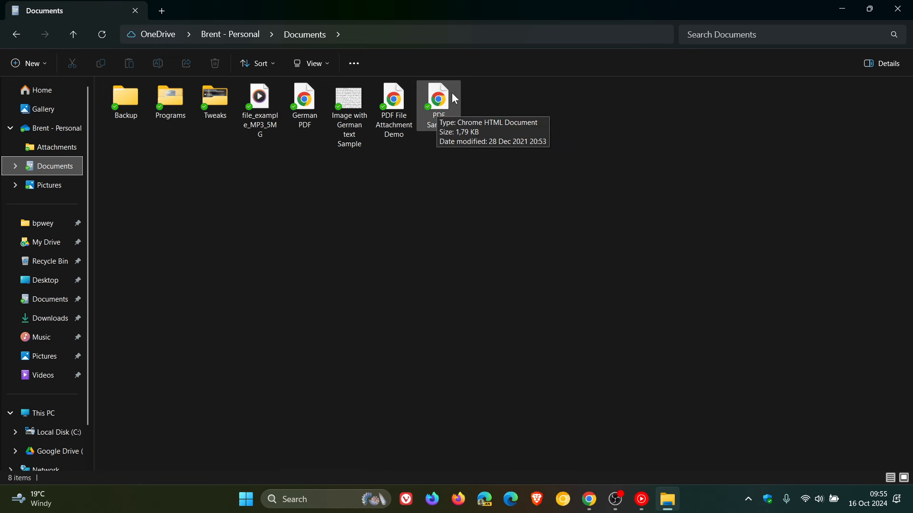
pyautogui.moveTo(584, 126)
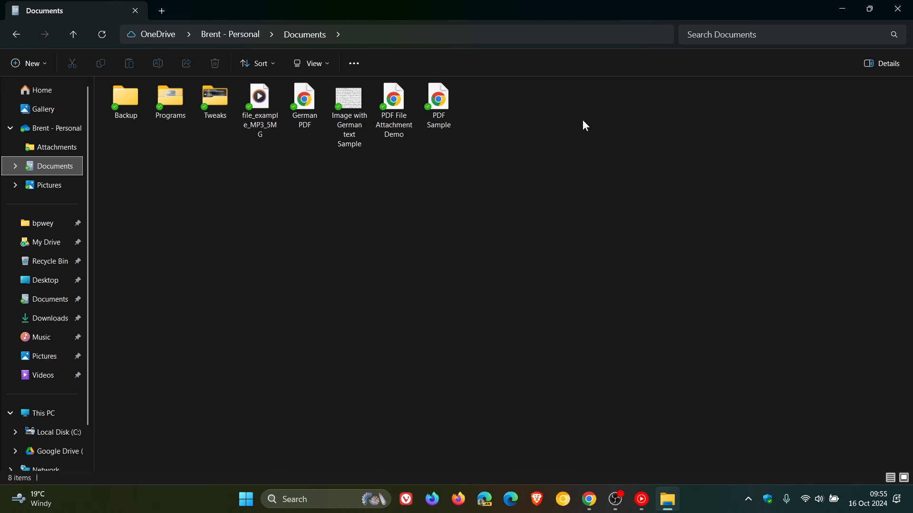
pyautogui.moveTo(461, 108)
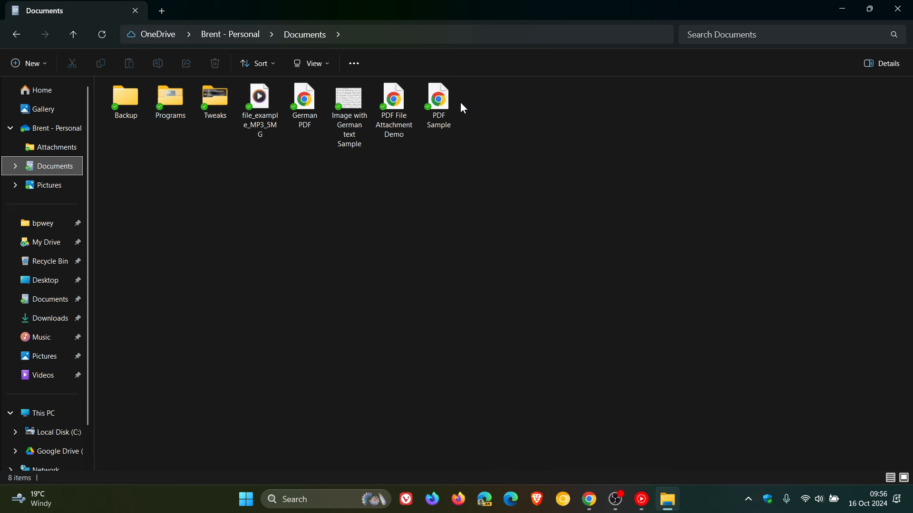
pyautogui.click(311, 63)
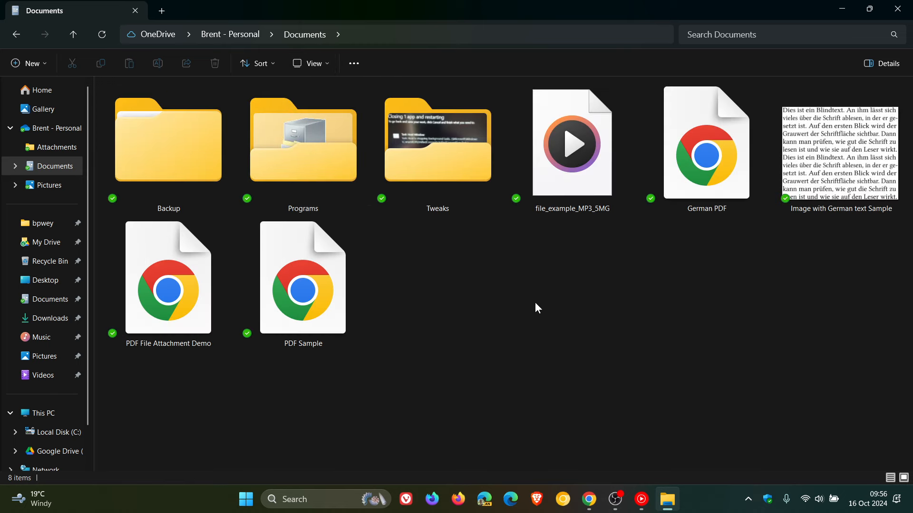
pyautogui.moveTo(515, 318)
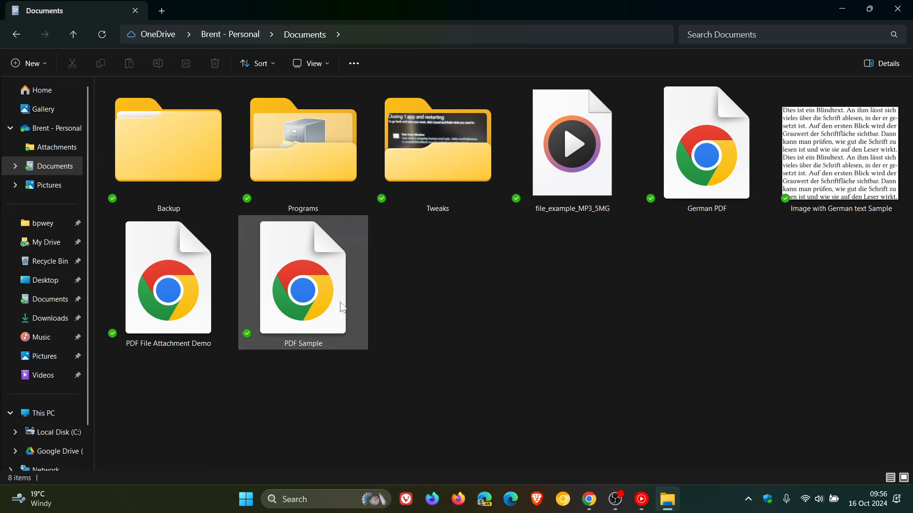
pyautogui.click(425, 302)
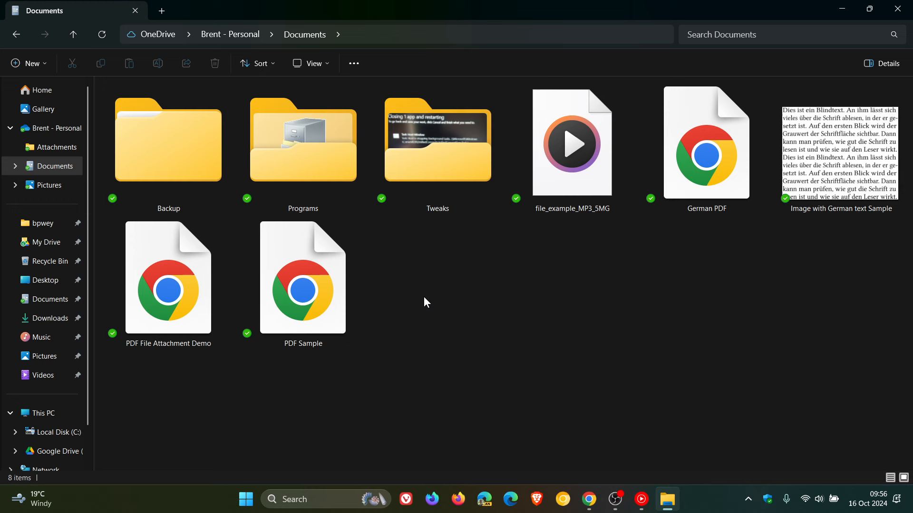
pyautogui.moveTo(349, 296)
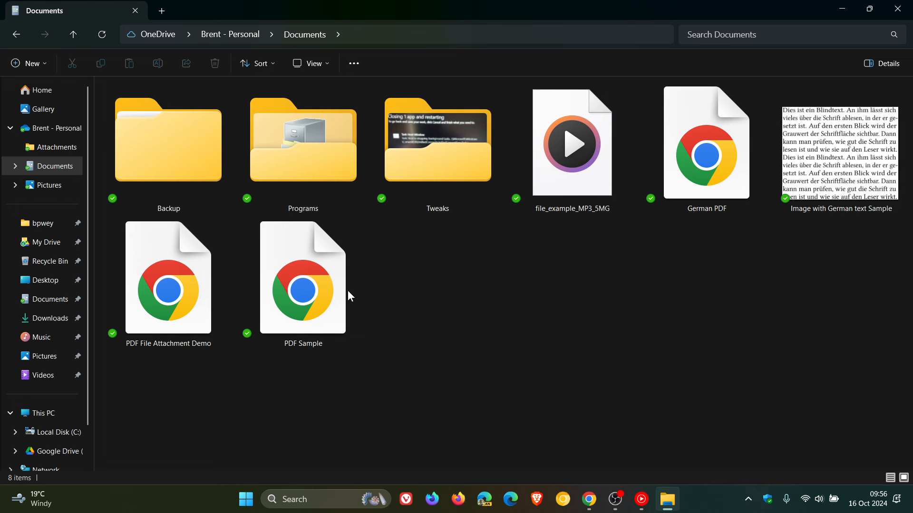
# Step: View 'PDF Sample' in Chrome's PDF viewer via the right-click Open option, then close its tab
pyautogui.rightClick(302, 279)
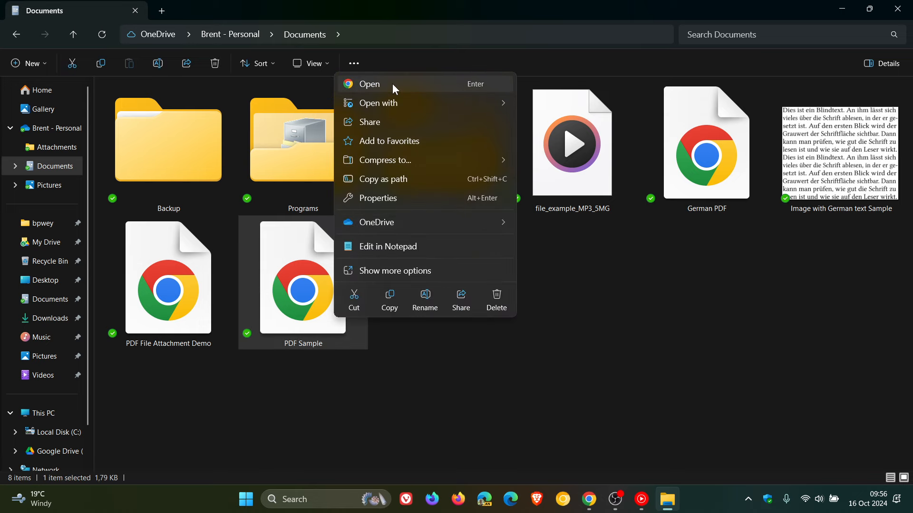
pyautogui.click(369, 84)
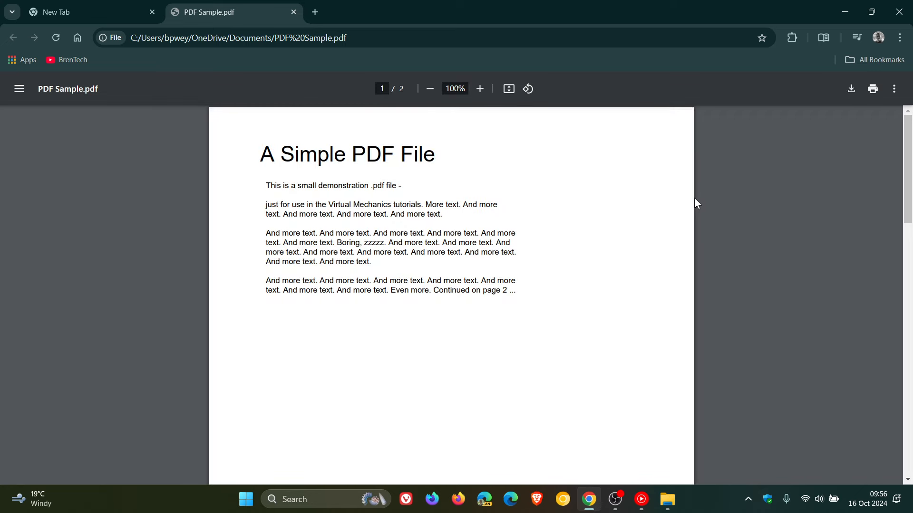
pyautogui.moveTo(294, 12)
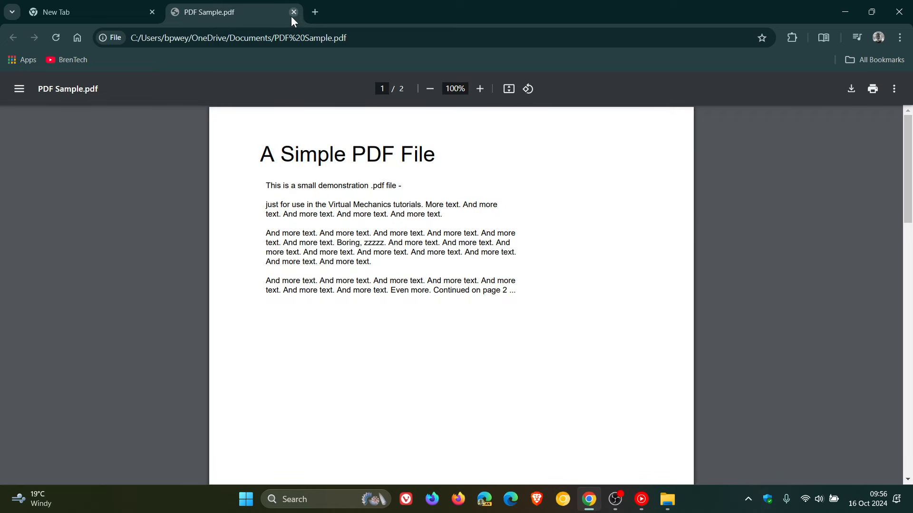
pyautogui.click(294, 11)
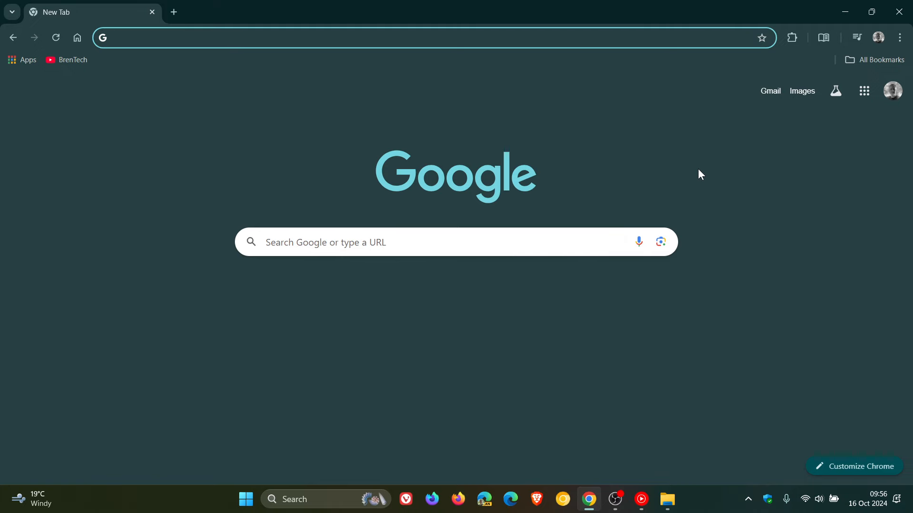
pyautogui.moveTo(146, 159)
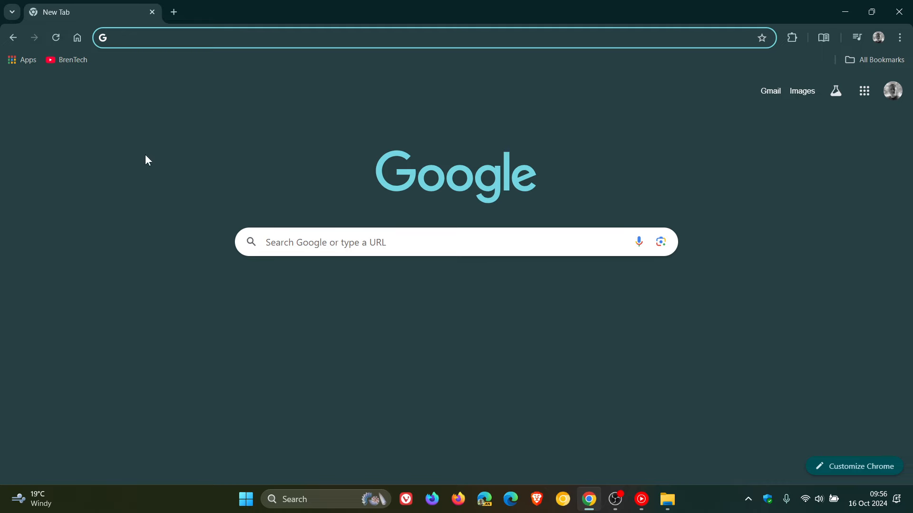
pyautogui.click(11, 11)
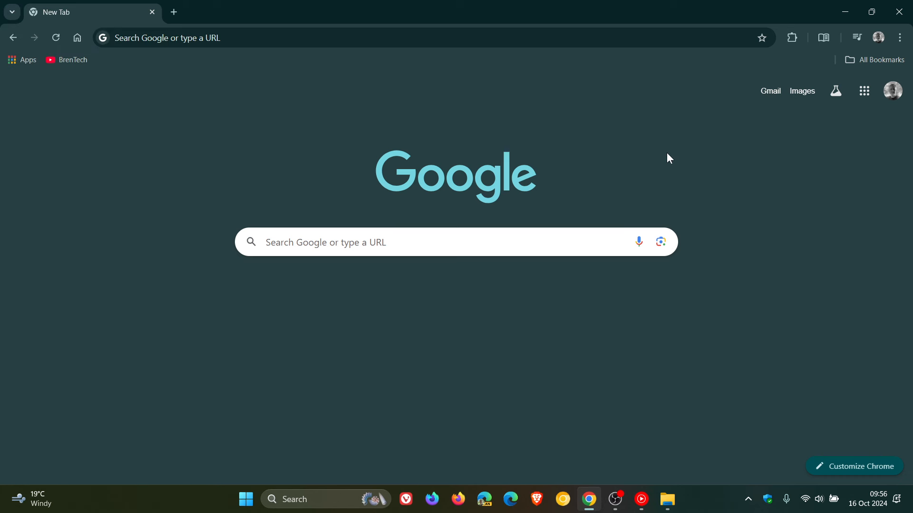
pyautogui.moveTo(462, 94)
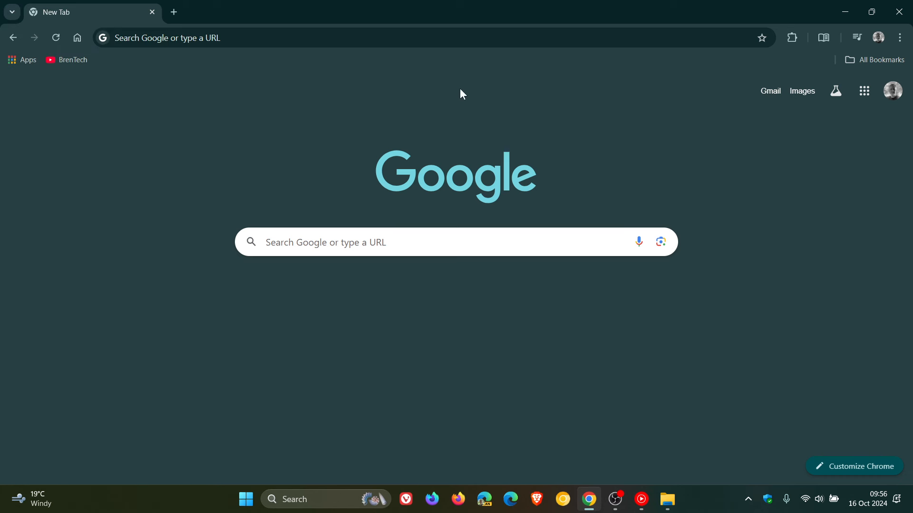
pyautogui.moveTo(650, 159)
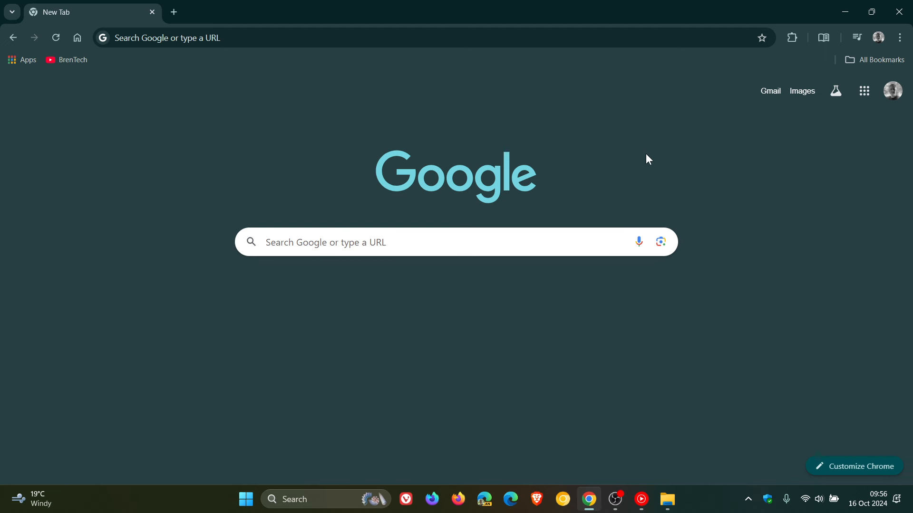